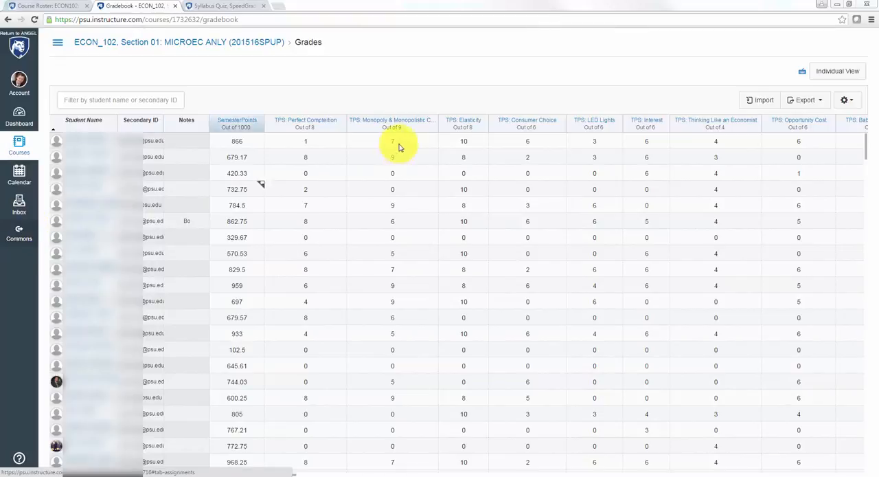
{"action": "mouse_move", "coordinate": [478, 71]}
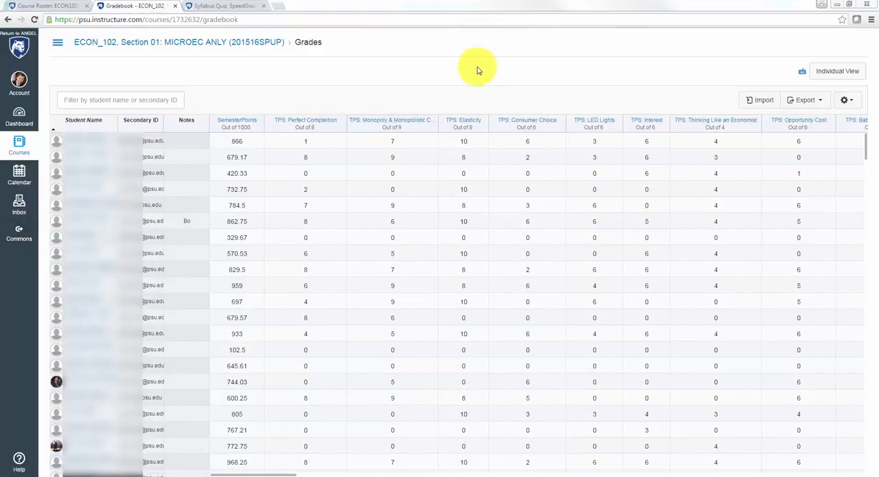
{"action": "mouse_move", "coordinate": [700, 85]}
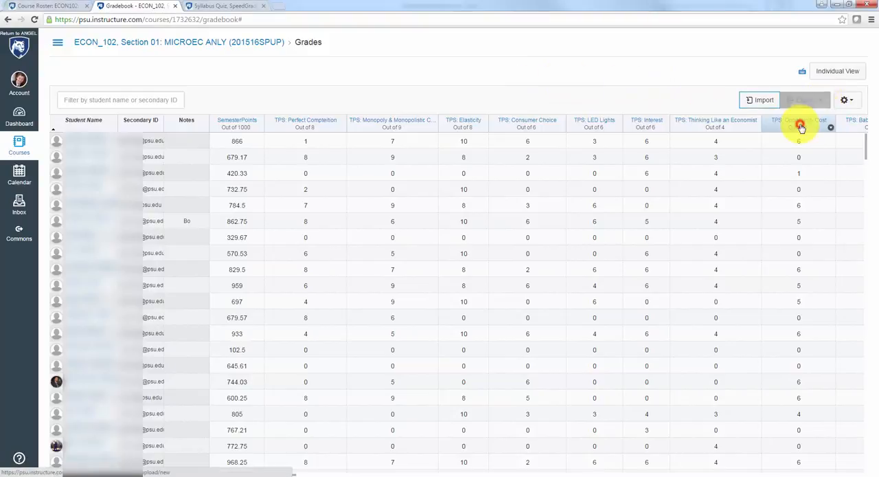
Step: Export the ECON 102 gradebook view as a CSV file
{"action": "left_click", "coordinate": [807, 99]}
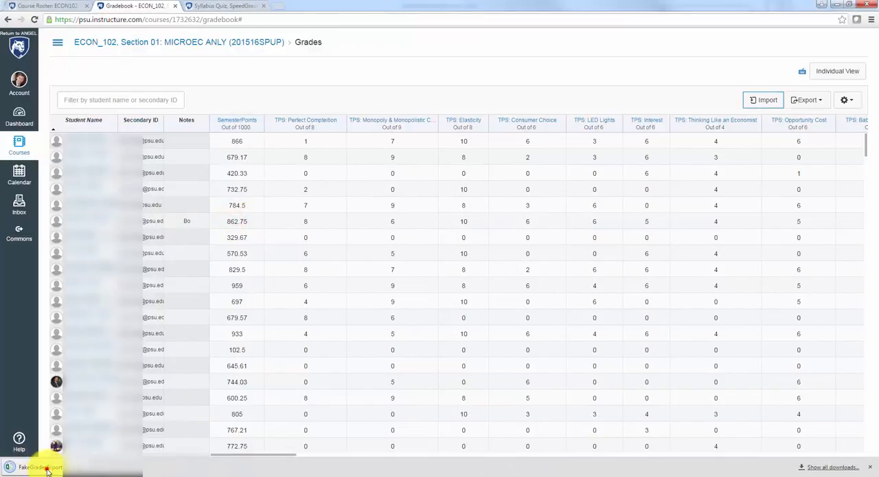
Step: Open FakeGradesExportForVideo.csv in Excel and select all assignment columns from F to the last
{"action": "left_click", "coordinate": [38, 467]}
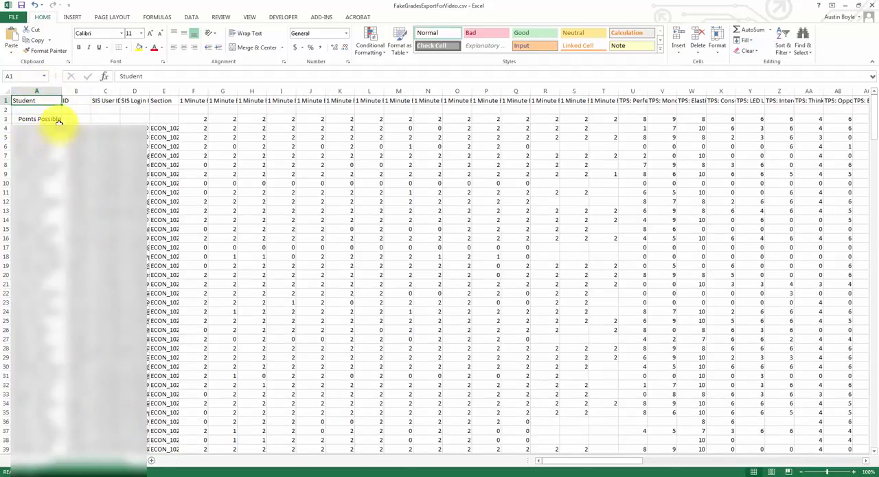
{"action": "left_click", "coordinate": [76, 91]}
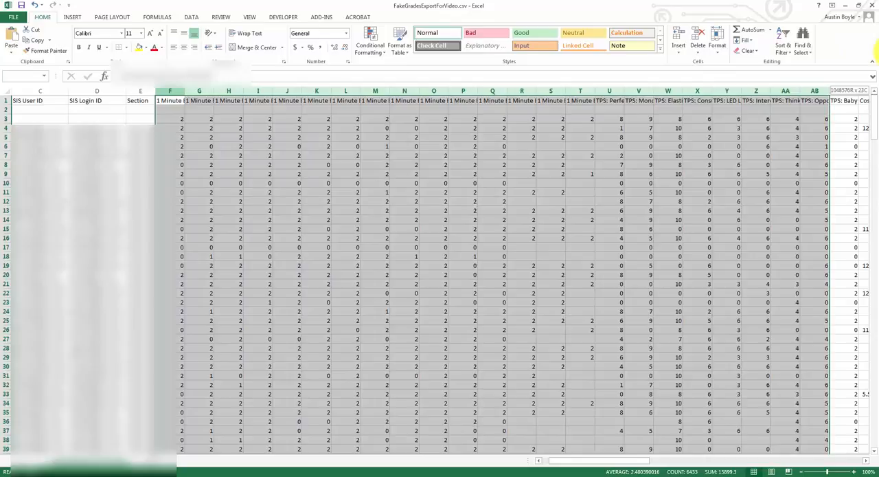
{"action": "scroll", "scroll_direction": "right", "scroll_amount": 3}
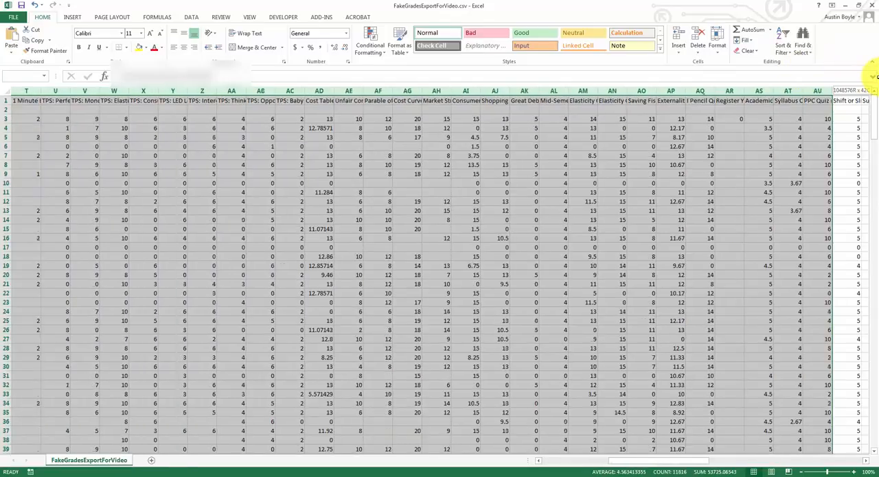
{"action": "scroll", "scroll_direction": "right", "scroll_amount": 3}
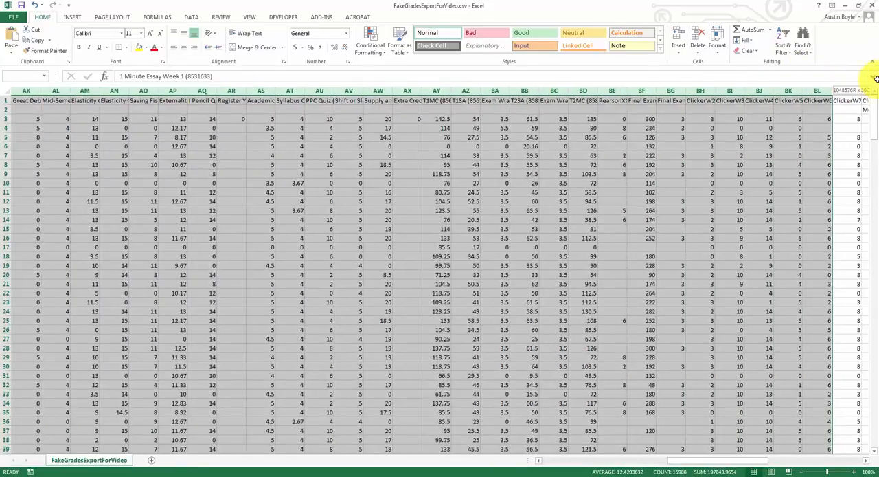
{"action": "scroll", "scroll_direction": "right", "scroll_amount": 3}
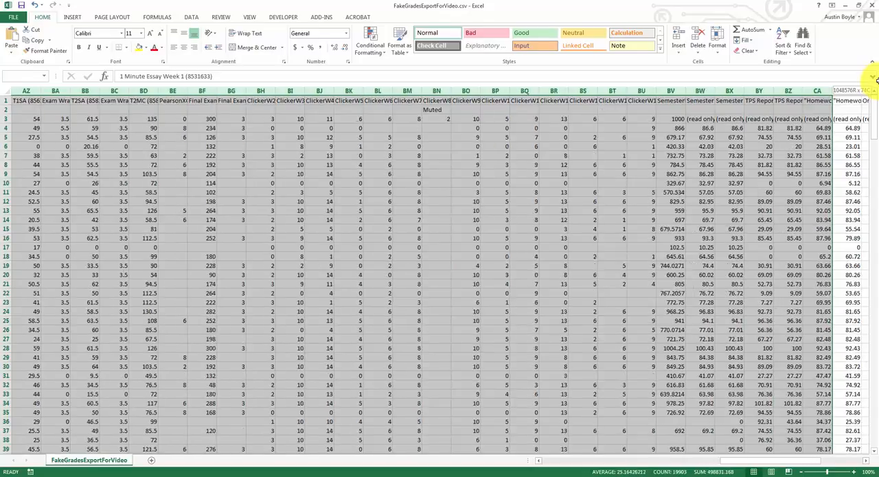
{"action": "scroll", "scroll_direction": "right", "scroll_amount": 3}
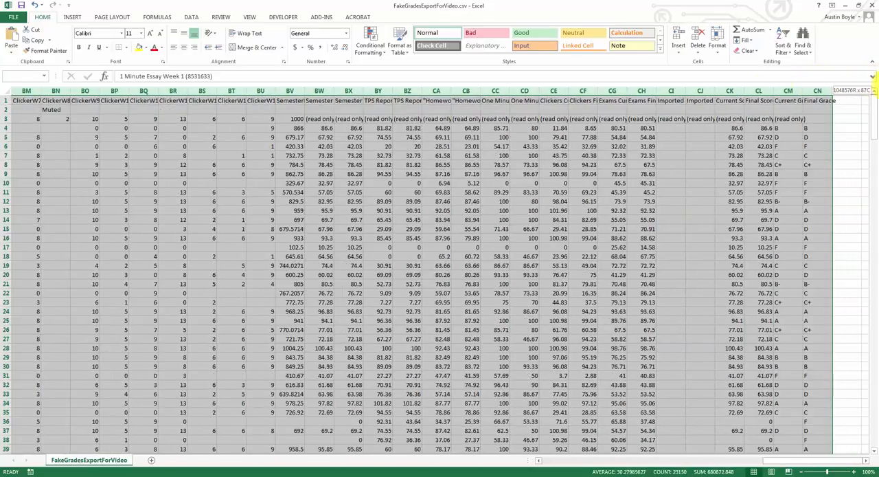
{"action": "right_click", "coordinate": [818, 91]}
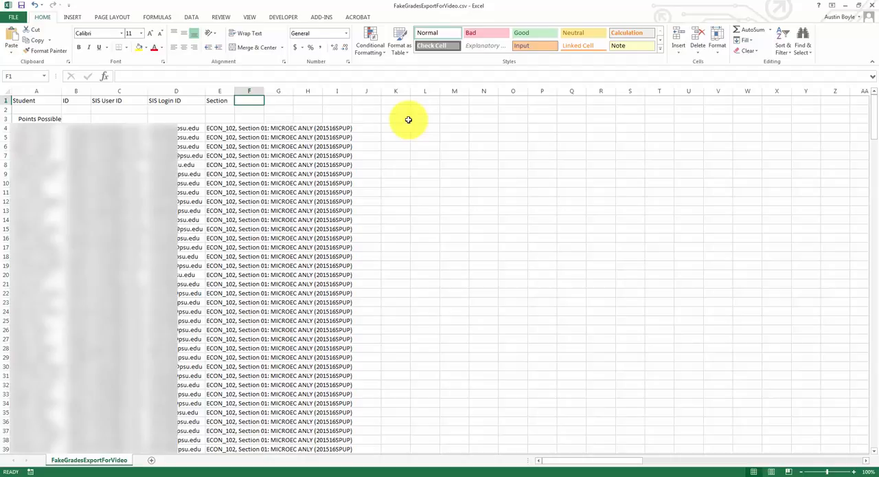
Step: Add a FakeAssignment column in F1 with scores of 5 for the first students
{"action": "type", "text": "FakeAssignment"}
{"action": "left_click", "coordinate": [249, 182]}
{"action": "type", "text": "5"}
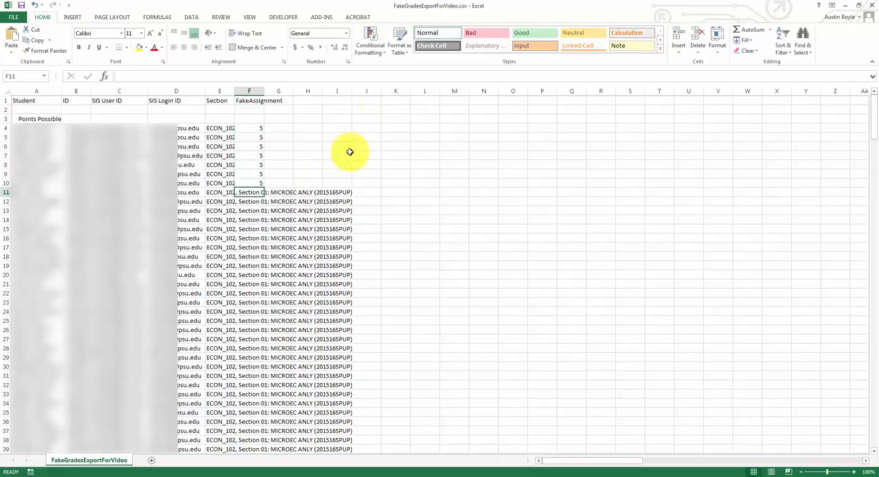
{"action": "mouse_move", "coordinate": [283, 145]}
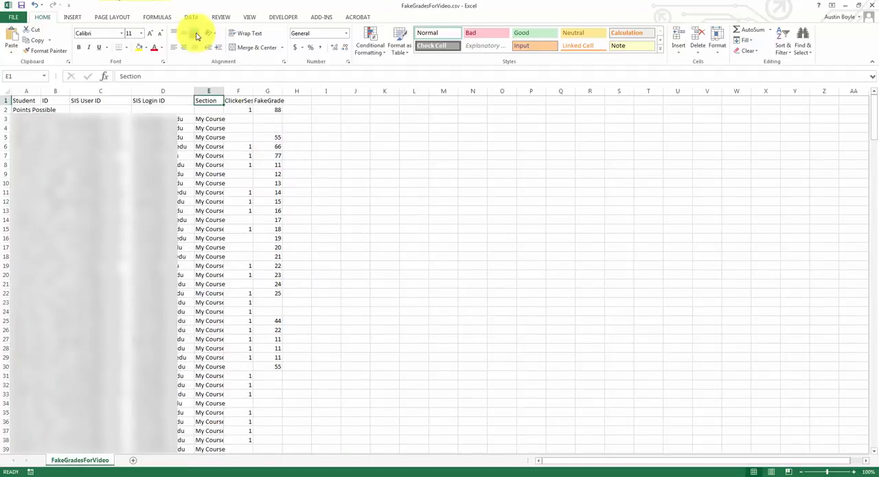
Step: Review the ClickerSession and FakeGrade score columns in FakeGradesForVideo.csv
{"action": "left_click", "coordinate": [239, 91]}
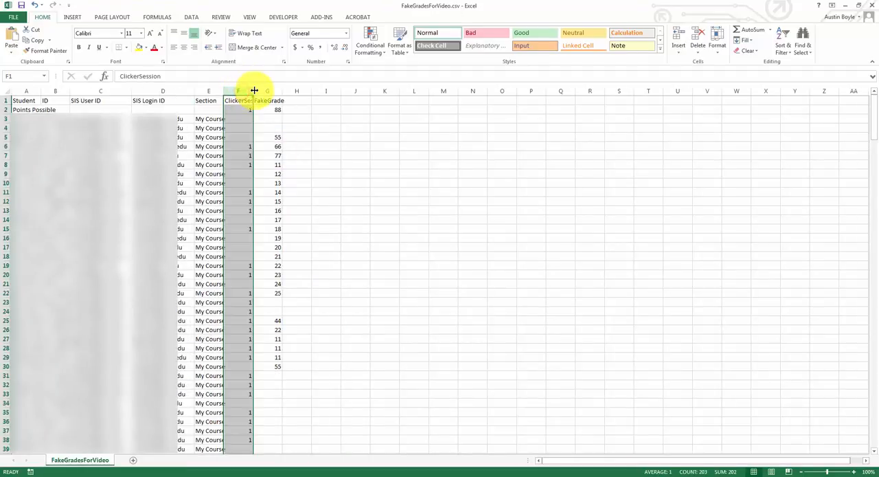
{"action": "left_click", "coordinate": [266, 100]}
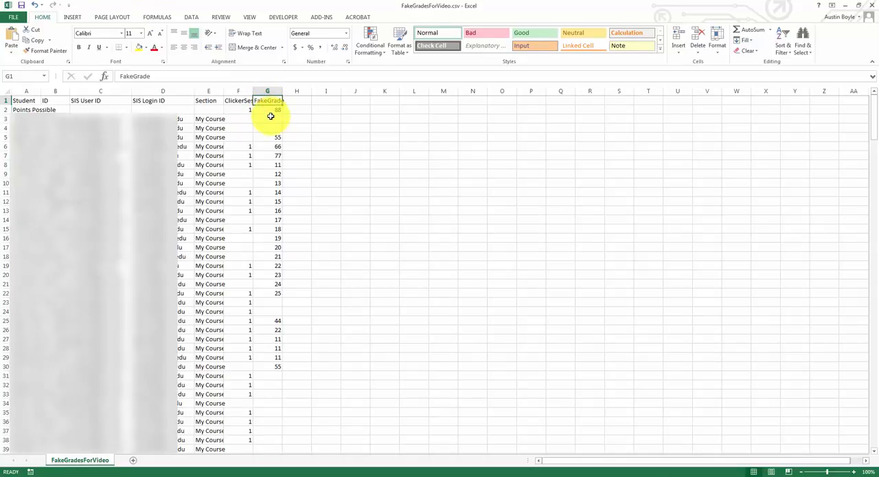
{"action": "scroll", "scroll_direction": "down", "scroll_amount": 3}
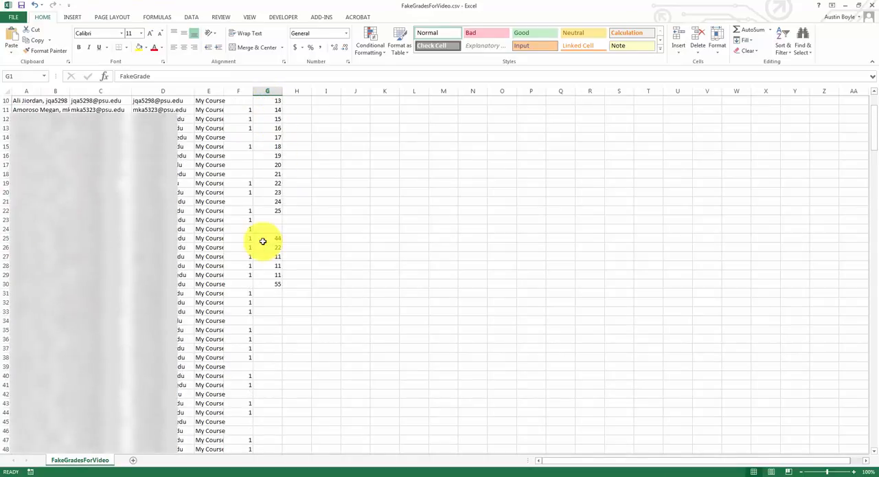
{"action": "scroll", "scroll_direction": "up", "scroll_amount": 3}
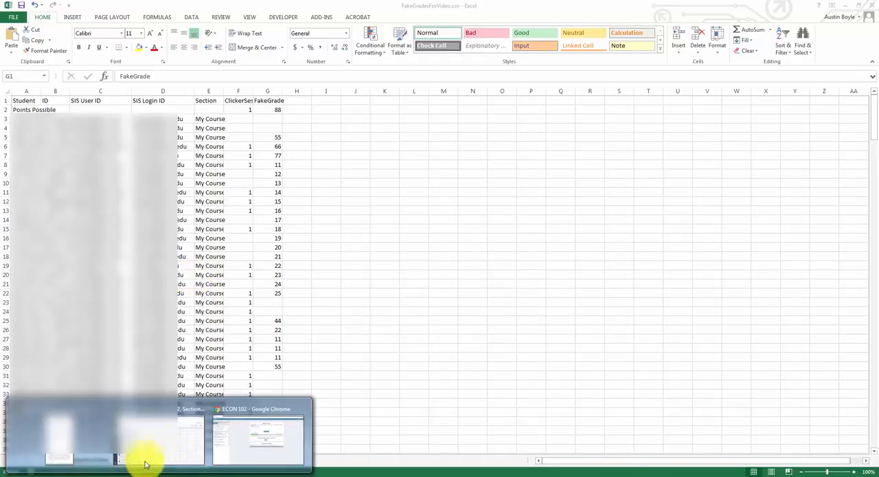
Step: Upload FakeGradesForVideo.csv into the Canvas gradebook via Import
{"action": "left_click", "coordinate": [259, 436]}
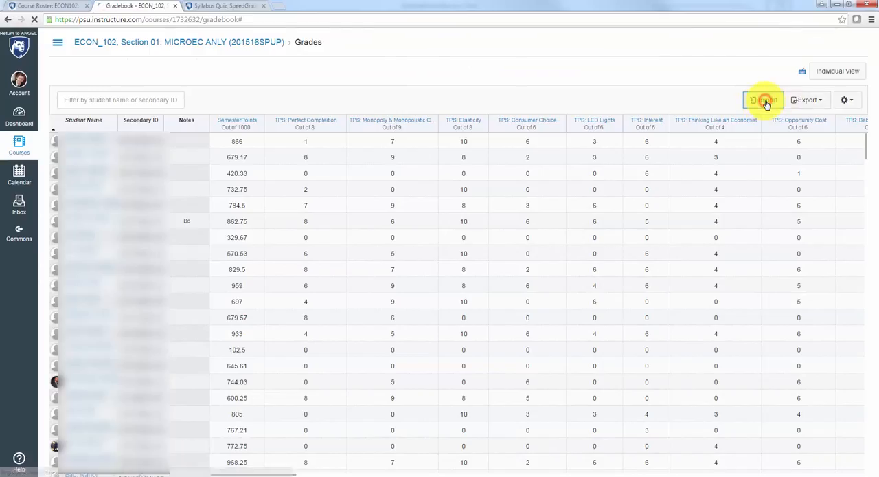
{"action": "left_click", "coordinate": [762, 99]}
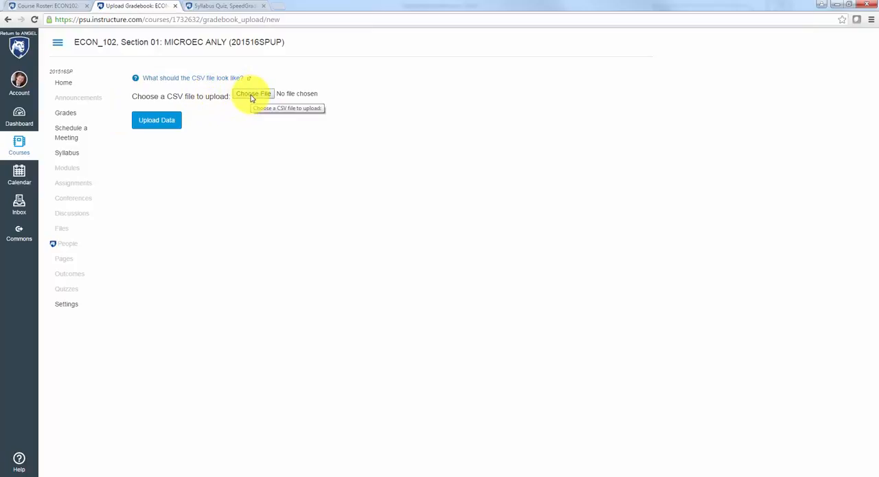
{"action": "left_click", "coordinate": [253, 93]}
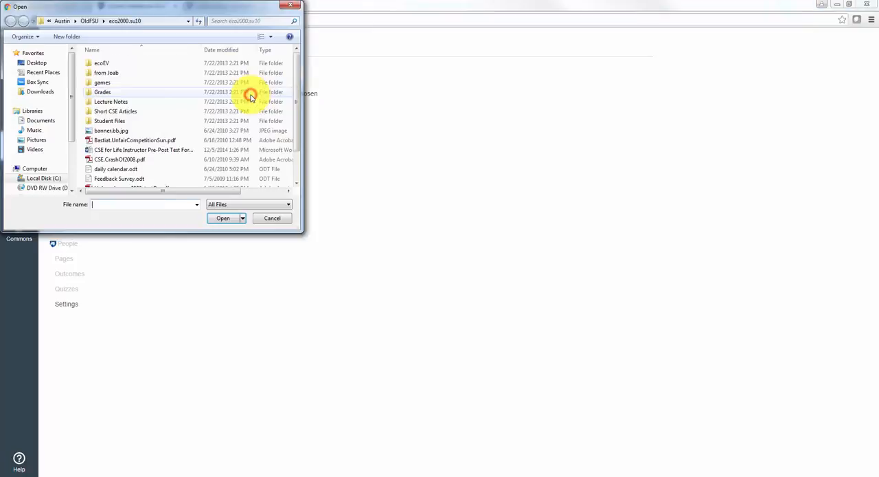
{"action": "left_click", "coordinate": [223, 217]}
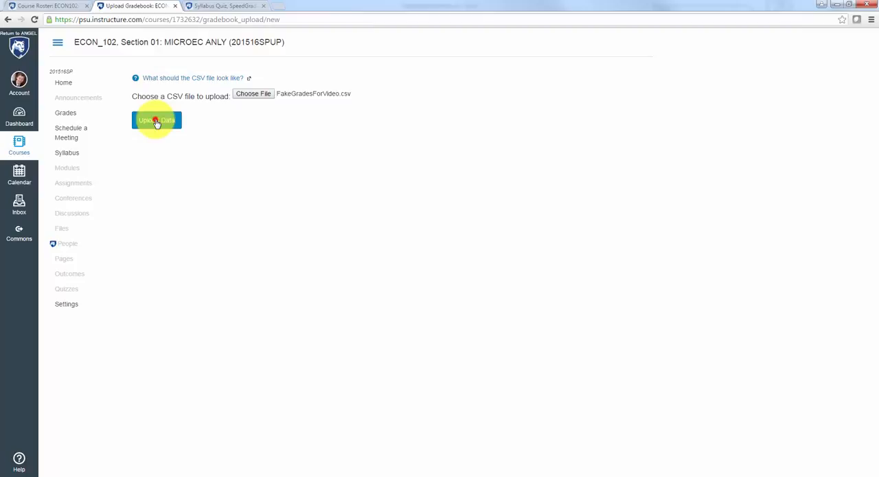
{"action": "left_click", "coordinate": [157, 121]}
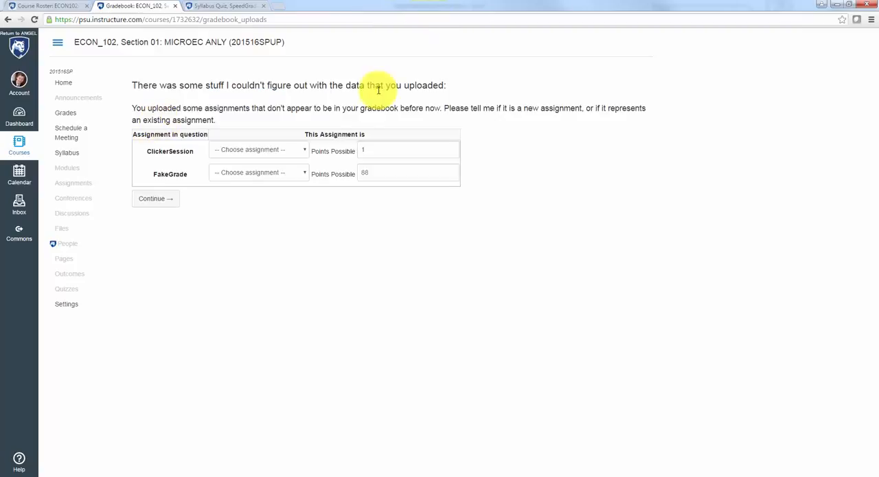
{"action": "mouse_move", "coordinate": [268, 155]}
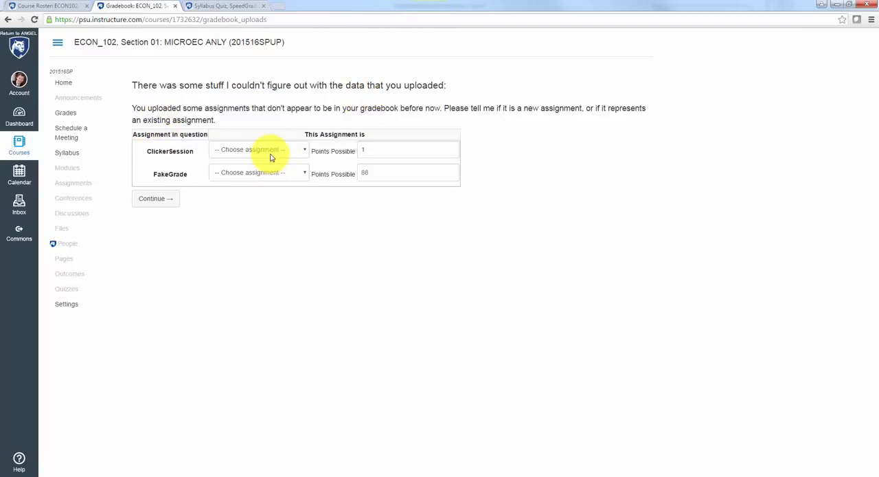
{"action": "mouse_move", "coordinate": [568, 107]}
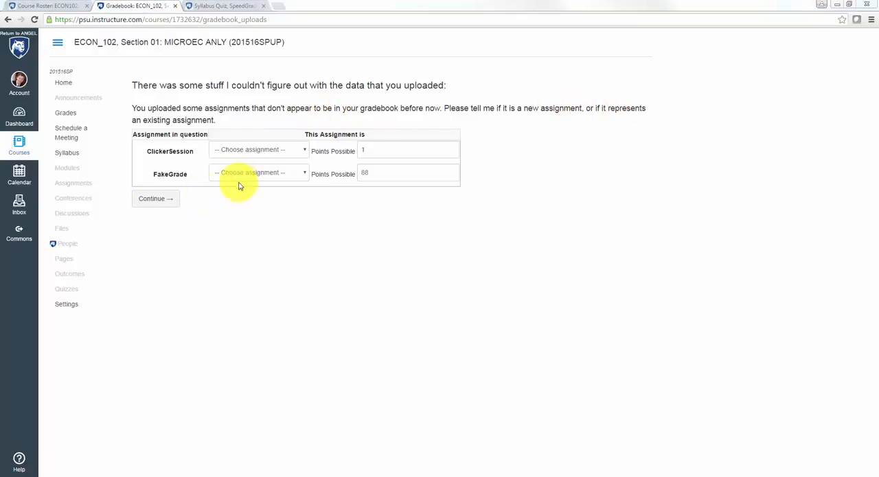
{"action": "mouse_move", "coordinate": [281, 158]}
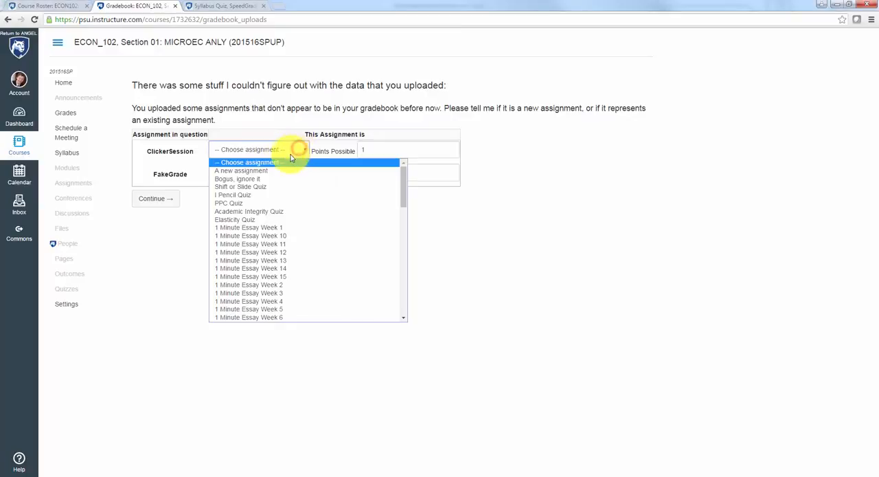
{"action": "mouse_move", "coordinate": [264, 182]}
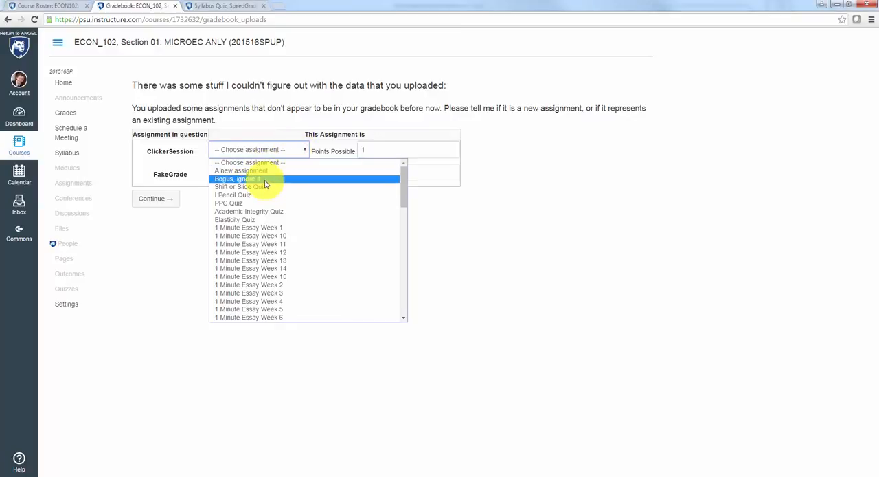
{"action": "mouse_move", "coordinate": [263, 187]}
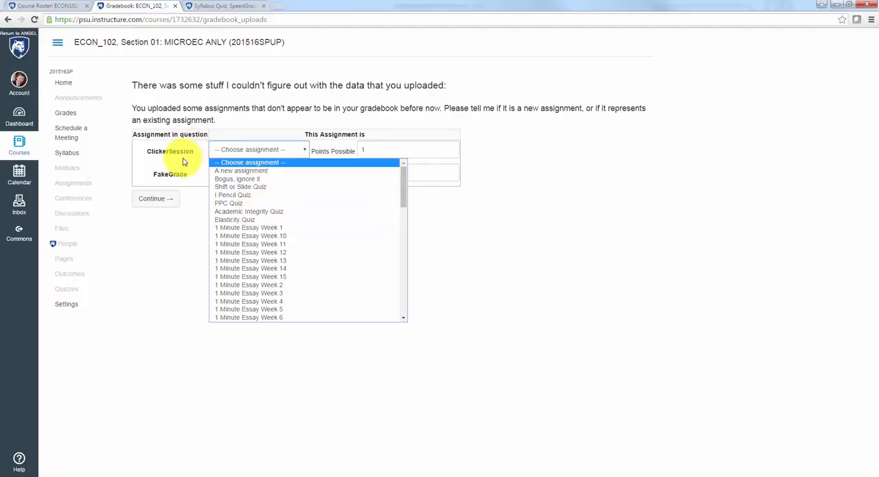
{"action": "scroll", "scroll_direction": "down", "scroll_amount": 3}
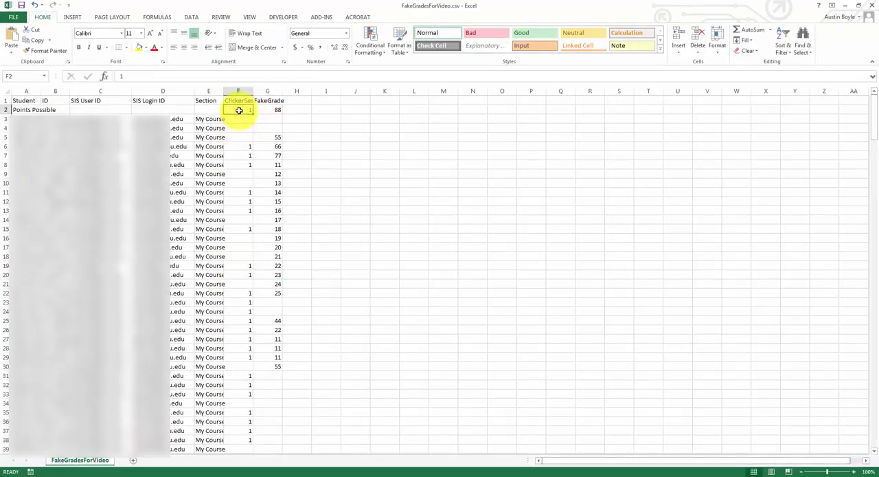
{"action": "left_click", "coordinate": [266, 110]}
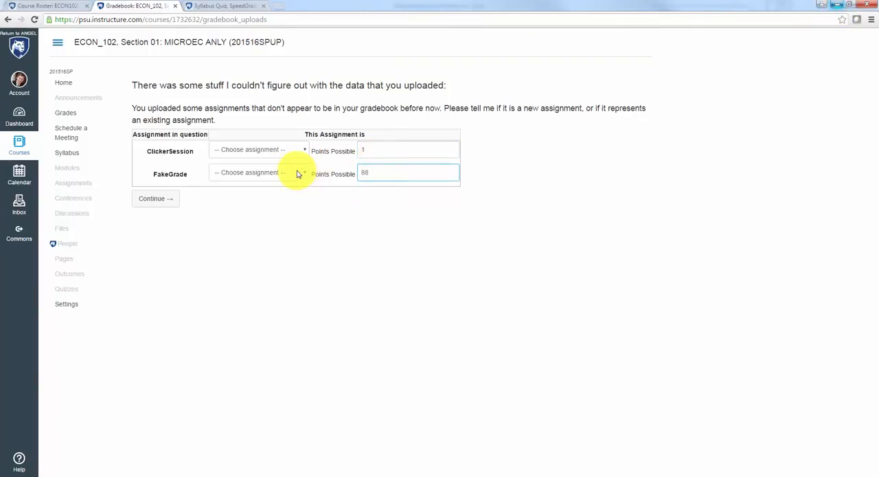
{"action": "mouse_move", "coordinate": [300, 159]}
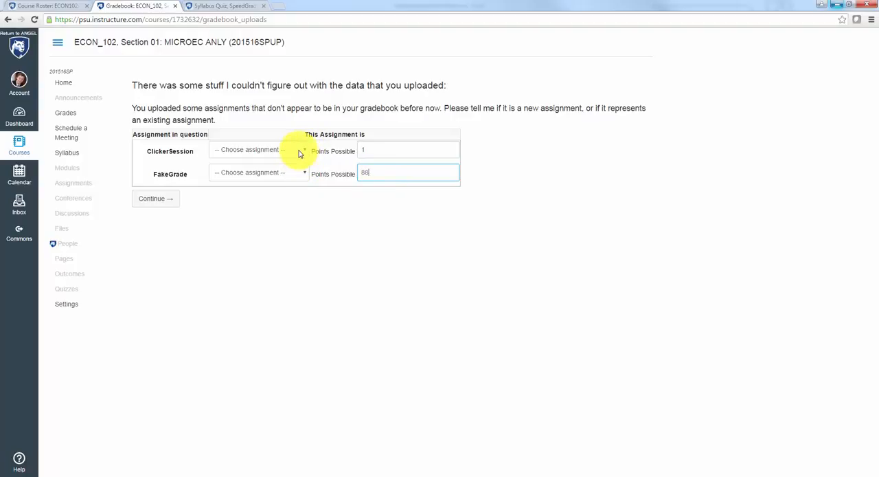
{"action": "mouse_move", "coordinate": [154, 283]}
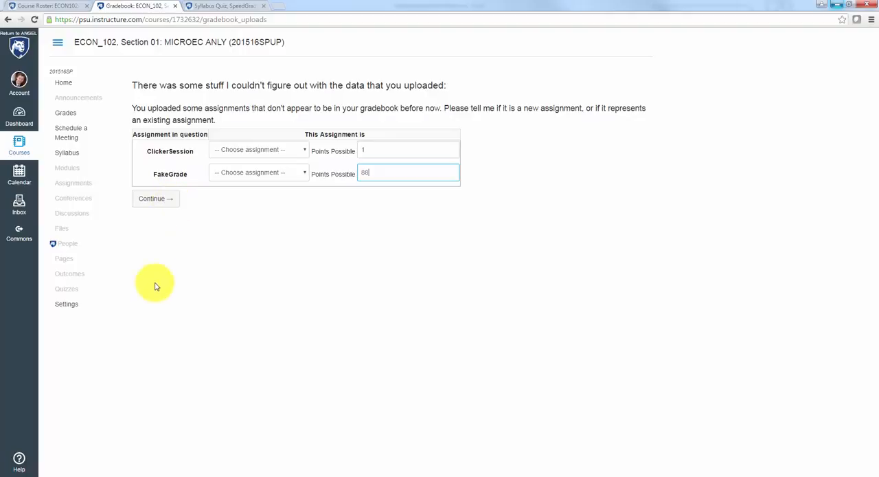
{"action": "mouse_move", "coordinate": [214, 240]}
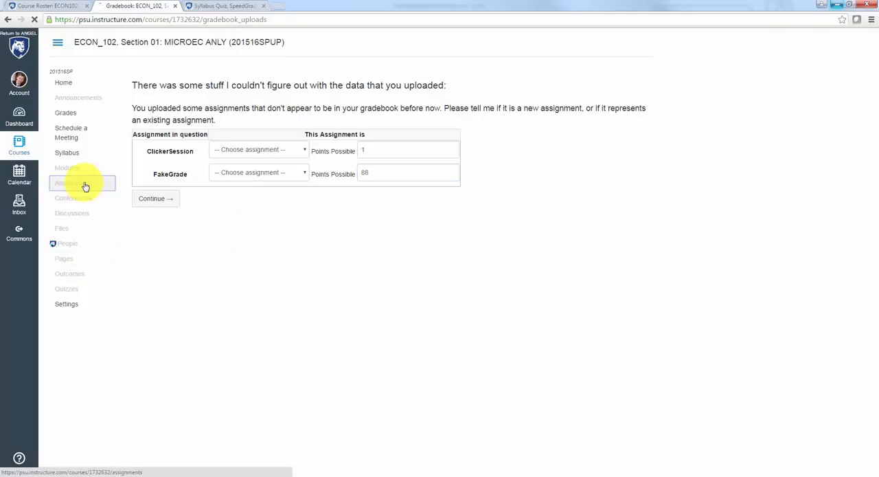
Step: Draft a new assignment named FakeGrade in the Clickers assignment group
{"action": "left_click", "coordinate": [73, 183]}
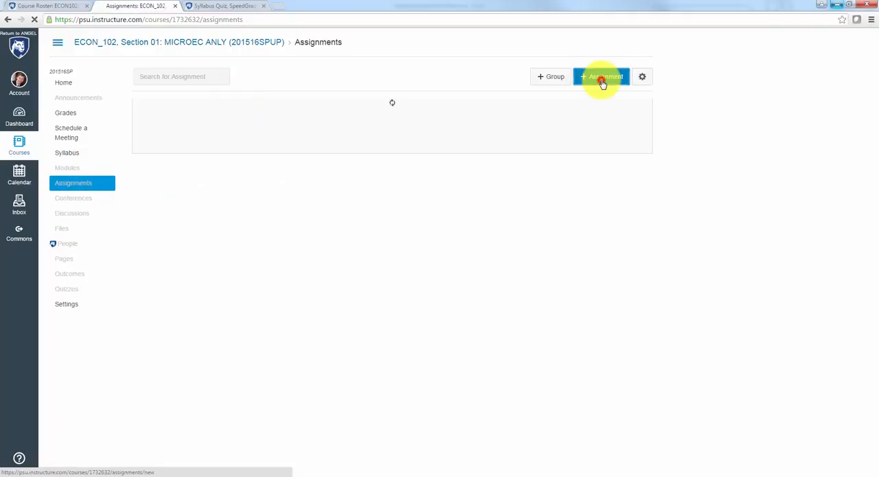
{"action": "left_click", "coordinate": [602, 77]}
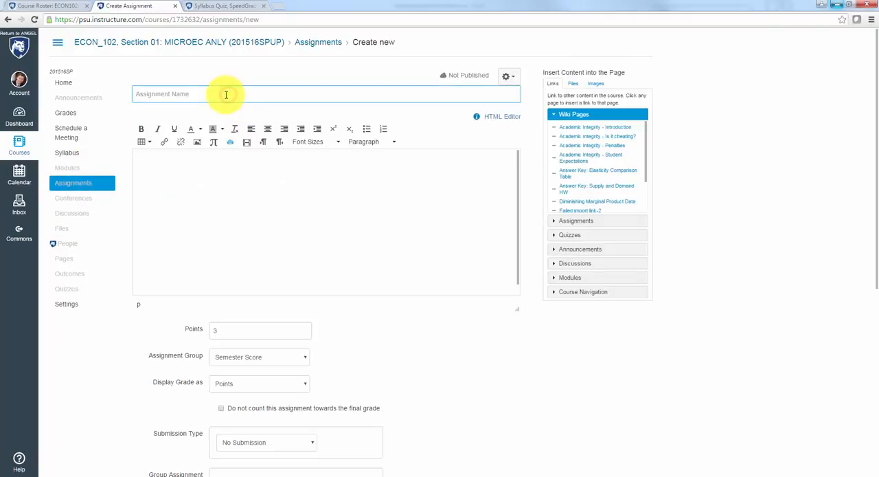
{"action": "type", "text": "FakeGrade"}
{"action": "left_click", "coordinate": [326, 221]}
{"action": "type", "text": "description"}
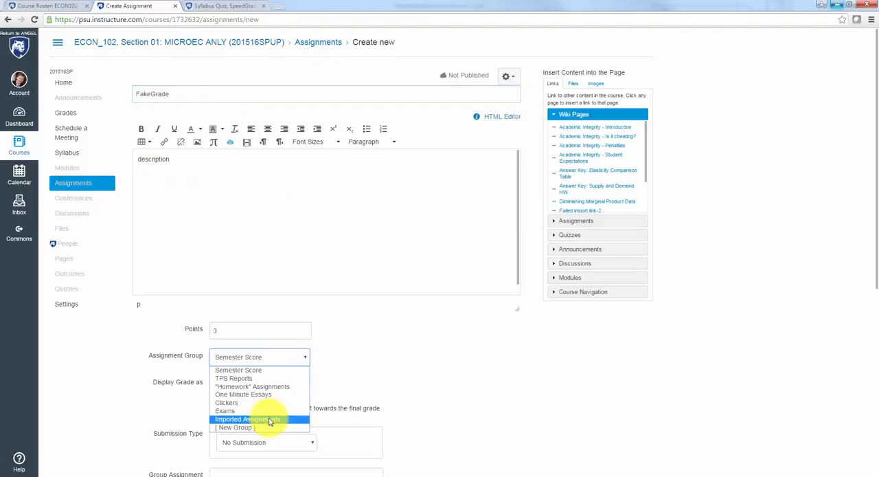
{"action": "mouse_move", "coordinate": [272, 403]}
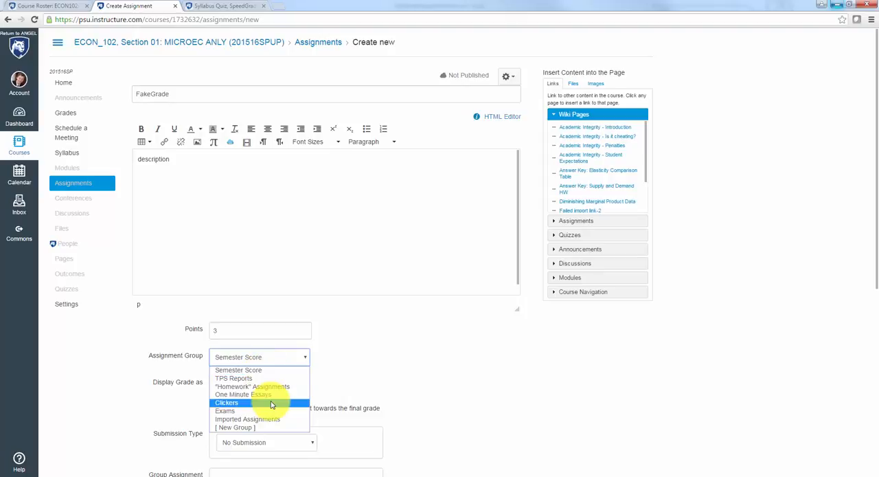
{"action": "left_click", "coordinate": [225, 402]}
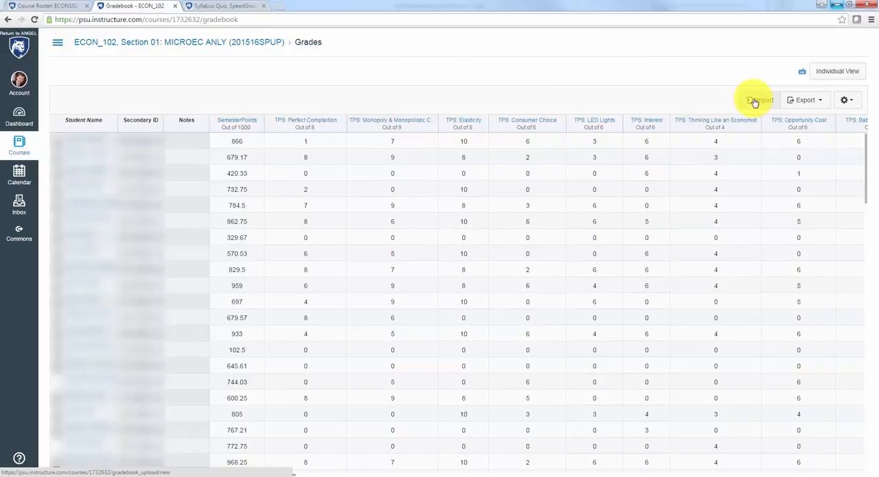
Step: Re-import the CSV, mapping ClickerSession to a new assignment, and continue to the preview
{"action": "left_click", "coordinate": [759, 99]}
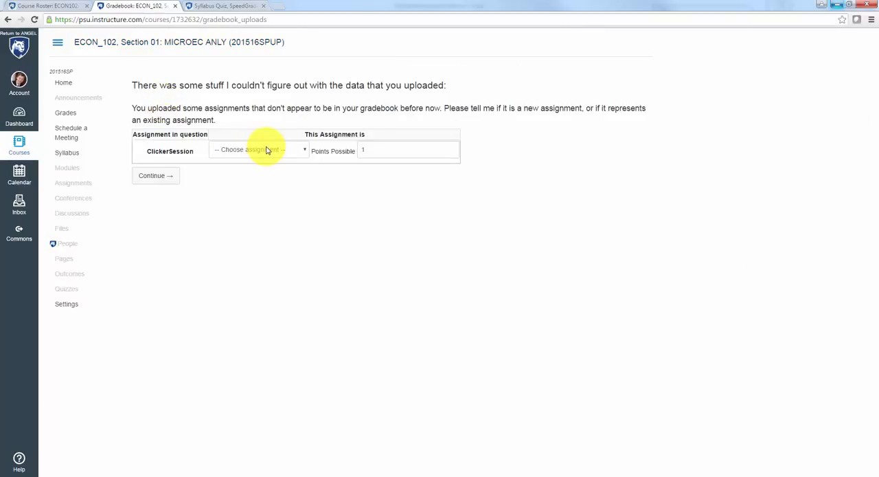
{"action": "left_click", "coordinate": [258, 150]}
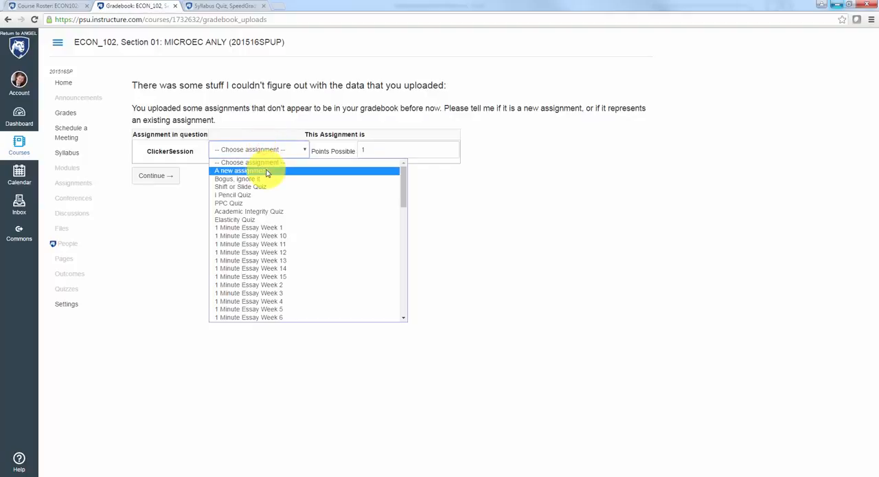
{"action": "scroll", "scroll_direction": "down", "scroll_amount": 3}
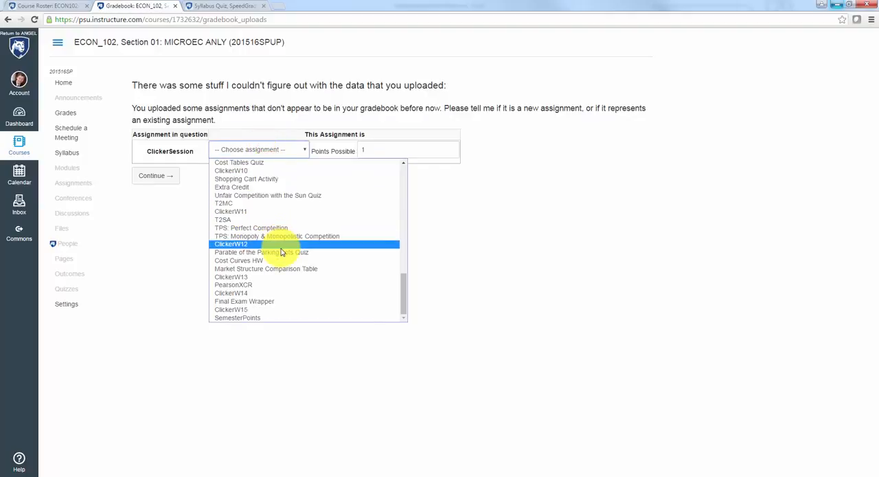
{"action": "scroll", "scroll_direction": "up", "scroll_amount": 3}
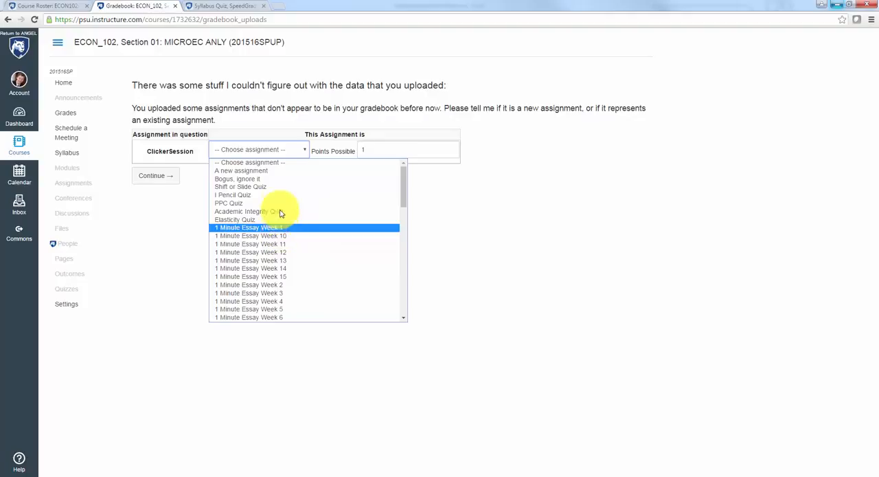
{"action": "left_click", "coordinate": [241, 170]}
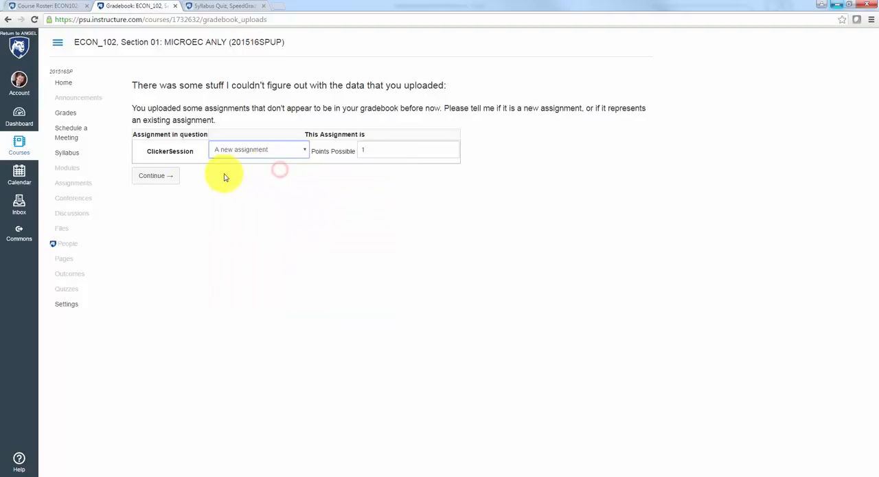
{"action": "left_click", "coordinate": [151, 175]}
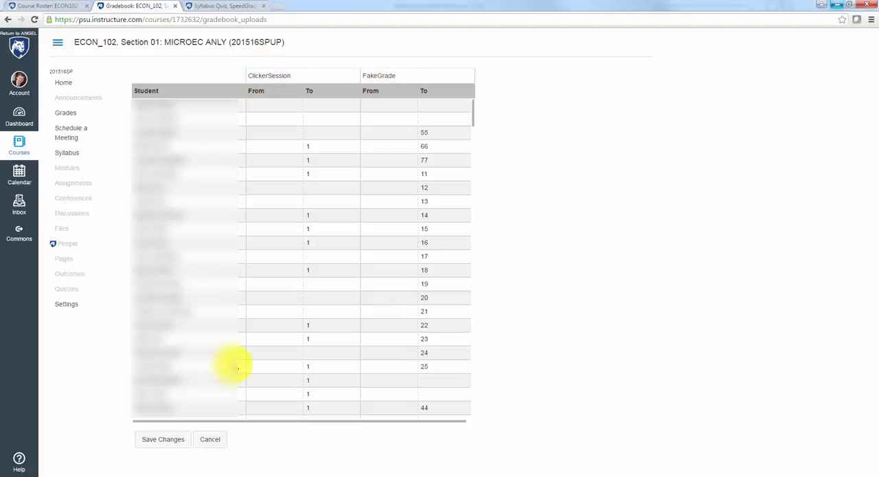
{"action": "mouse_move", "coordinate": [200, 145]}
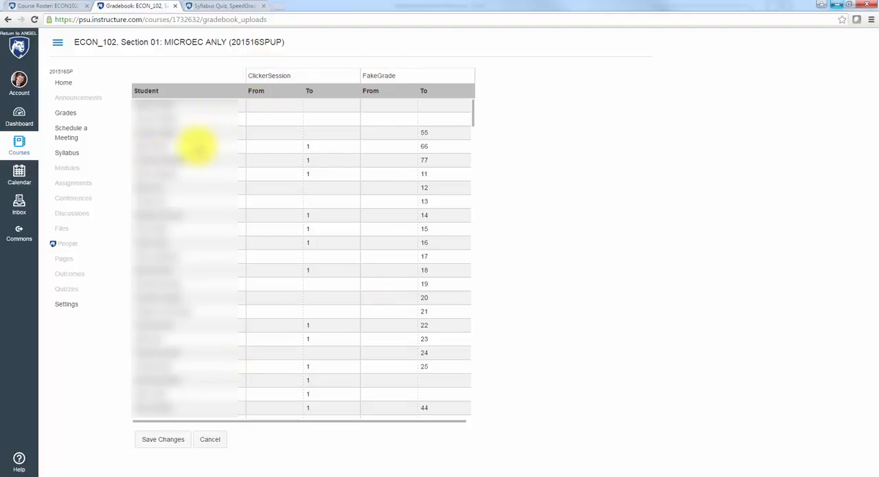
{"action": "mouse_move", "coordinate": [428, 165]}
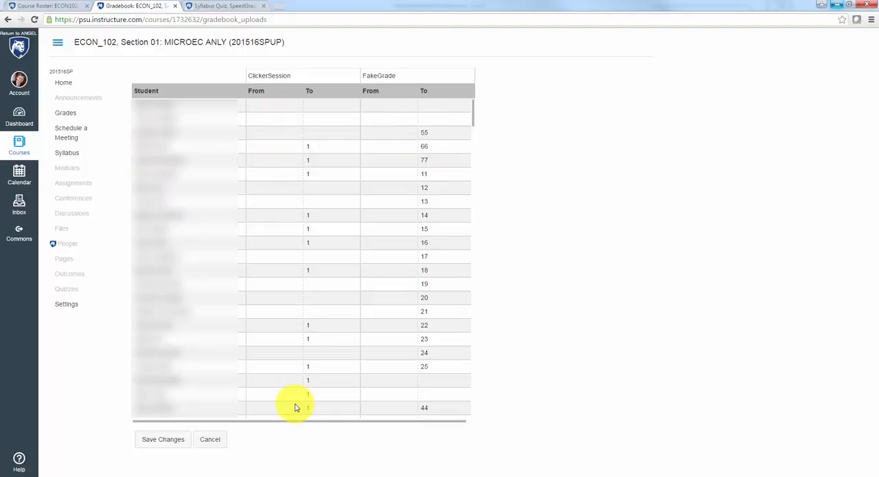
{"action": "mouse_move", "coordinate": [333, 153]}
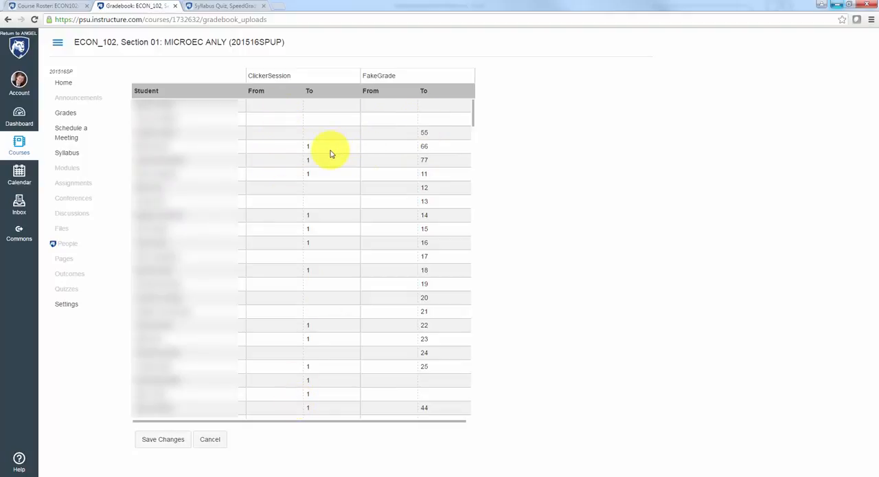
{"action": "mouse_move", "coordinate": [476, 108]}
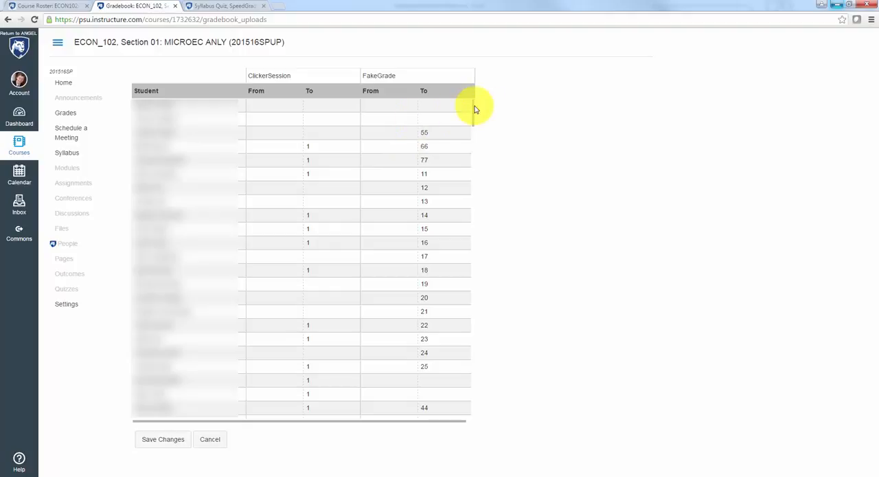
{"action": "mouse_move", "coordinate": [472, 118]}
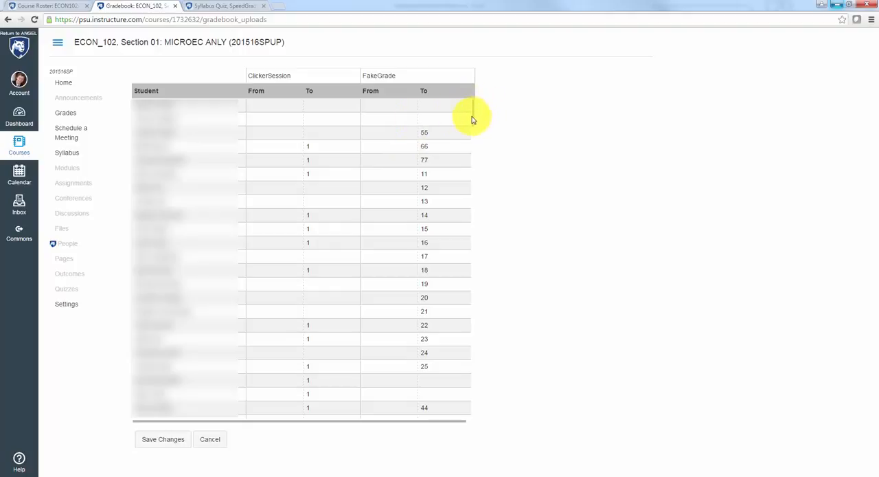
Step: Save the previewed ClickerSession score changes into the gradebook
{"action": "scroll", "scroll_direction": "down", "scroll_amount": 3}
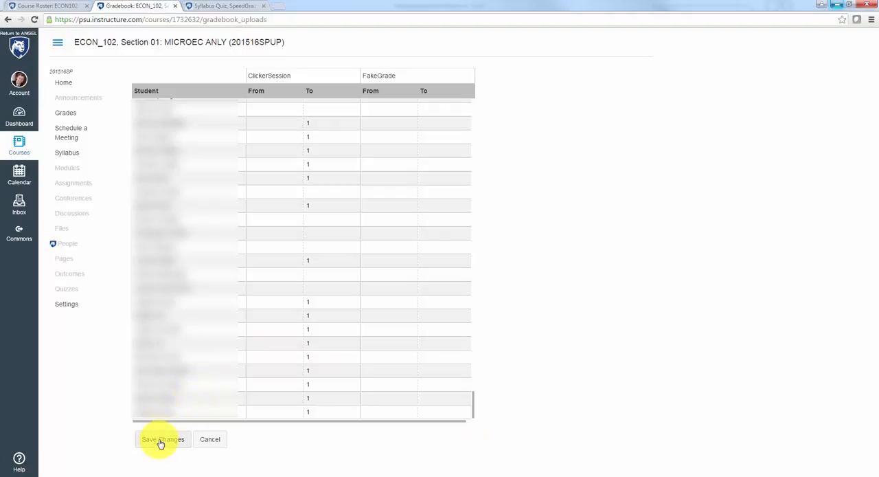
{"action": "left_click", "coordinate": [162, 440]}
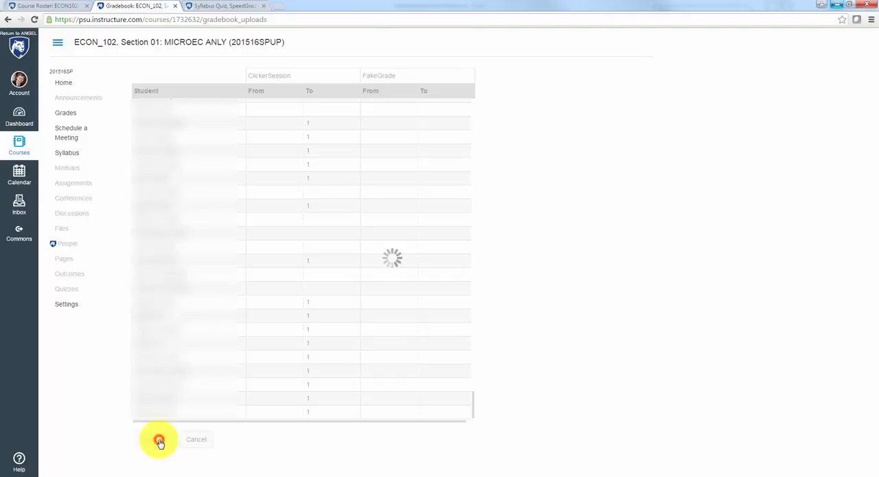
{"action": "left_click", "coordinate": [160, 440]}
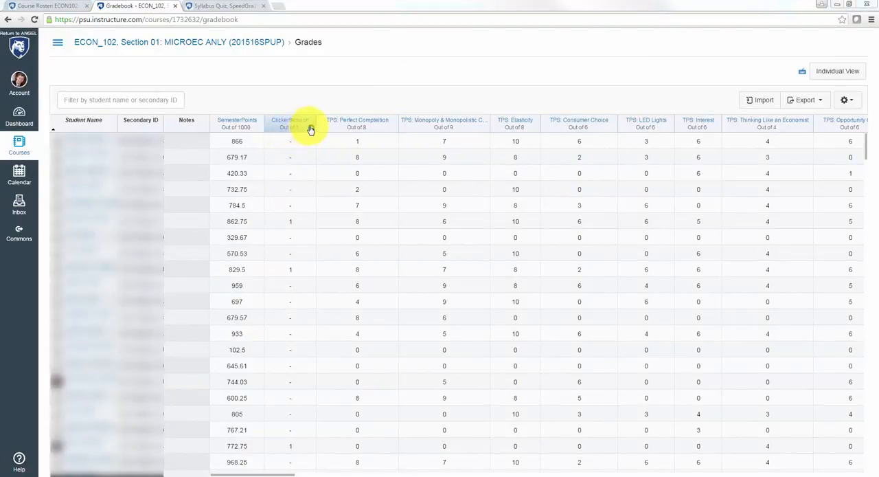
Step: Move the ClickerSession assignment into the Clickers assignment group and save
{"action": "left_click", "coordinate": [288, 123]}
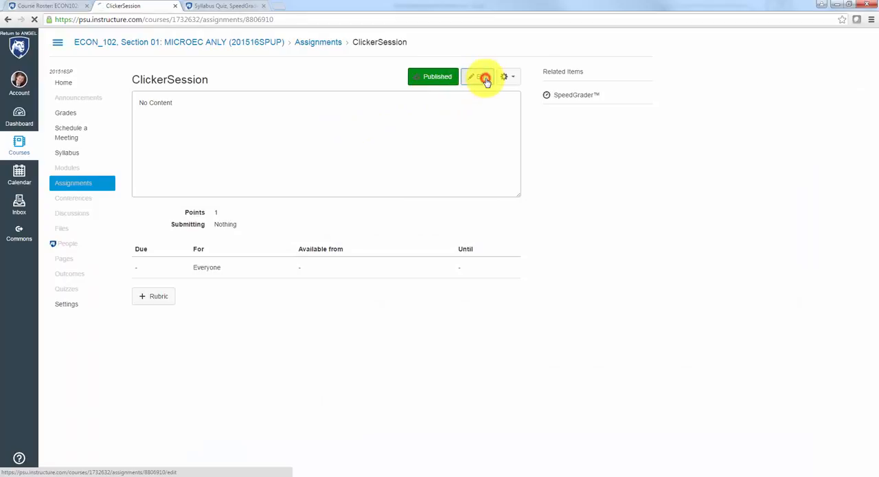
{"action": "left_click", "coordinate": [471, 77]}
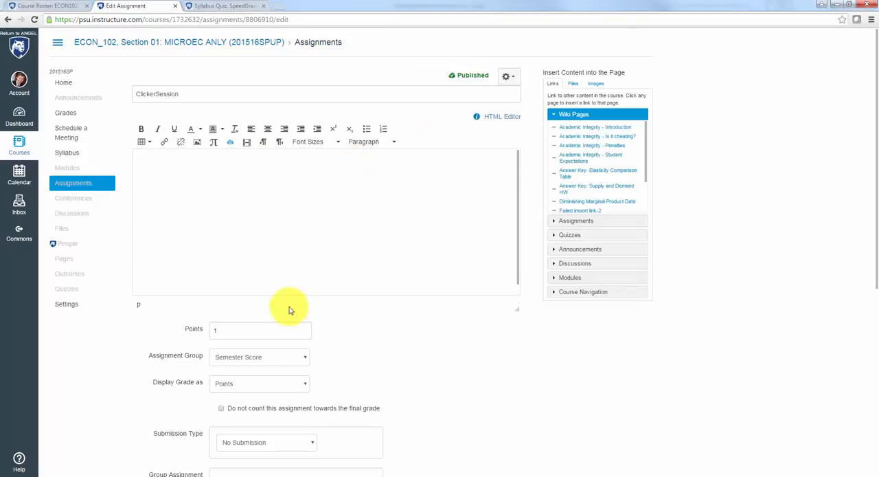
{"action": "left_click", "coordinate": [258, 357]}
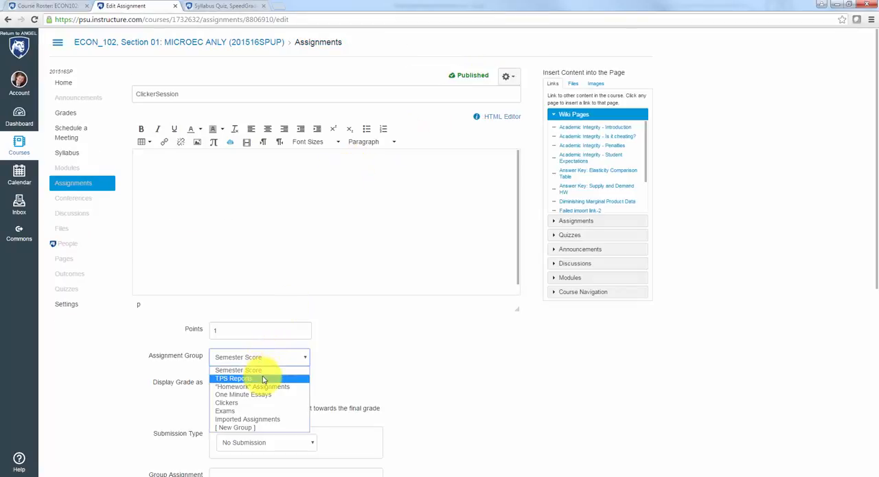
{"action": "left_click", "coordinate": [226, 403]}
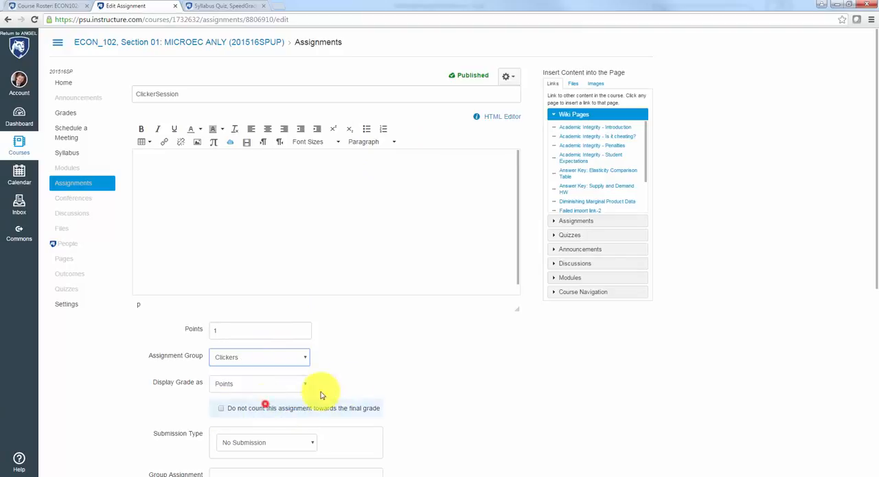
{"action": "scroll", "scroll_direction": "down", "scroll_amount": 3}
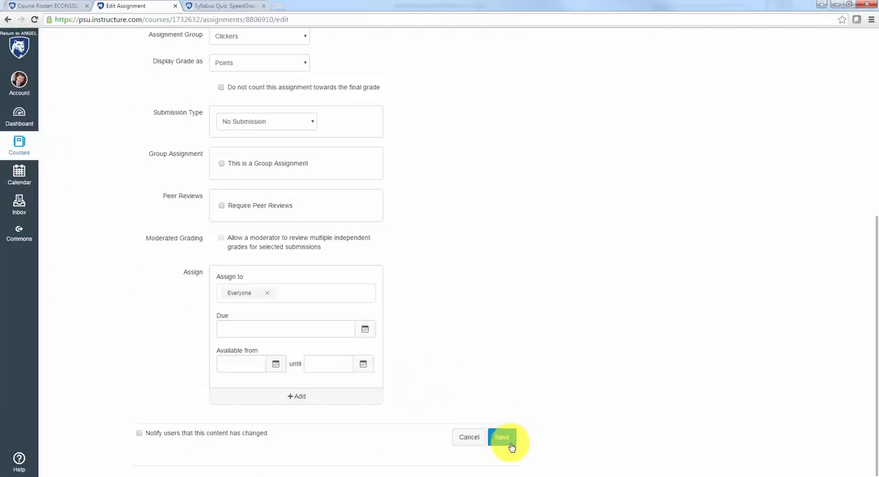
{"action": "left_click", "coordinate": [502, 436]}
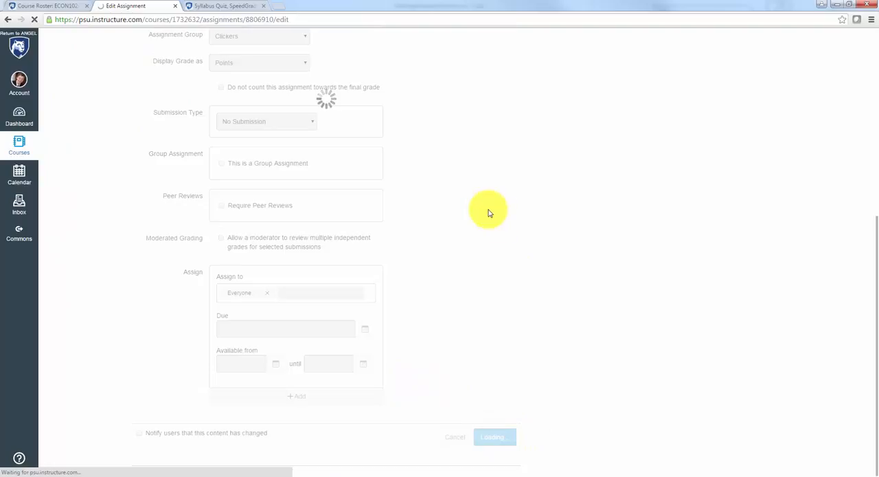
{"action": "left_click", "coordinate": [494, 437]}
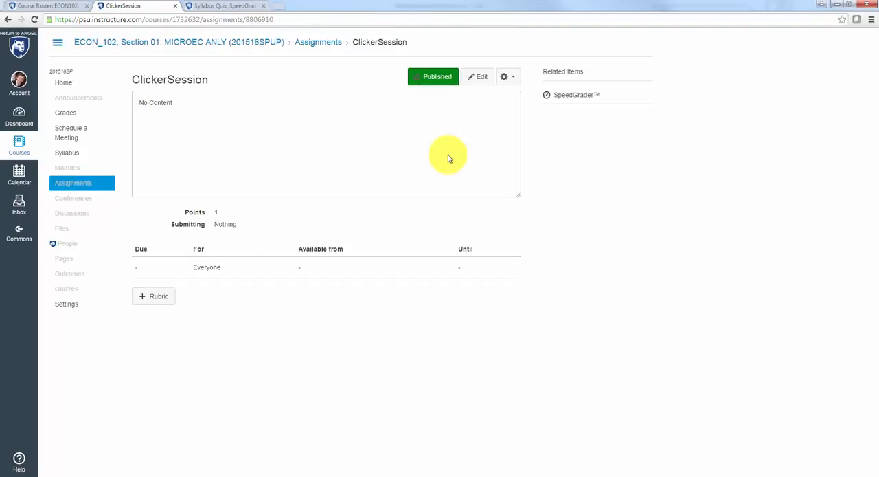